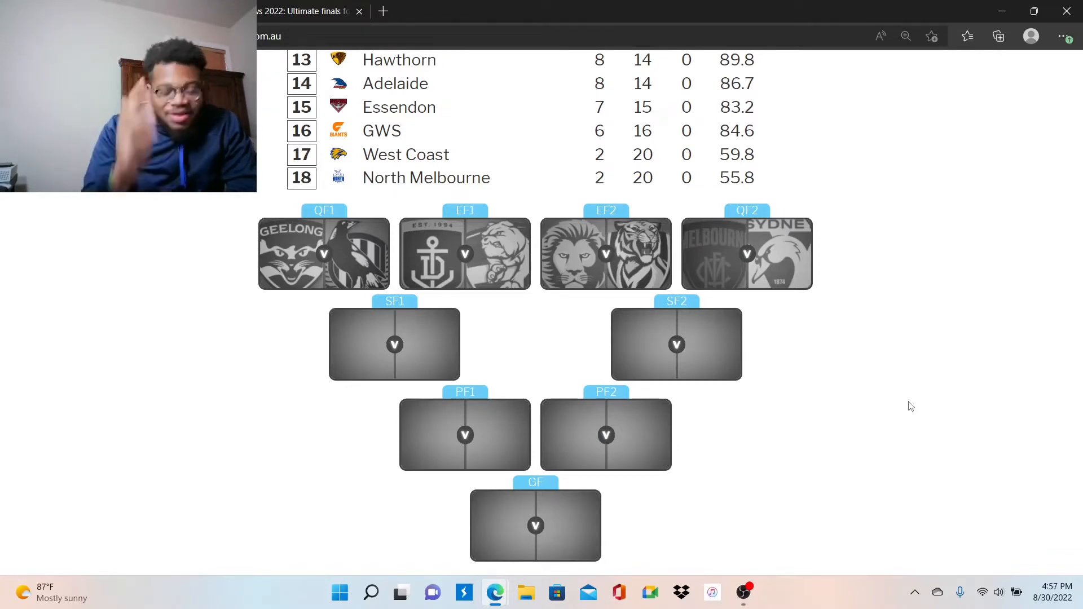
{"action": "mouse_move", "coordinate": [952, 314]}
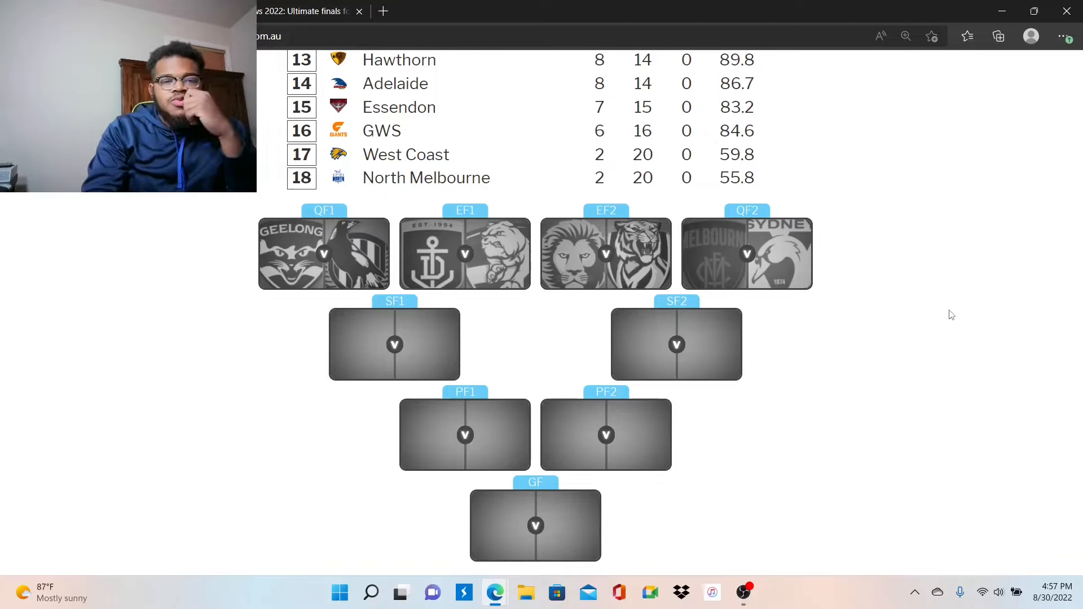
{"action": "mouse_move", "coordinate": [307, 338]}
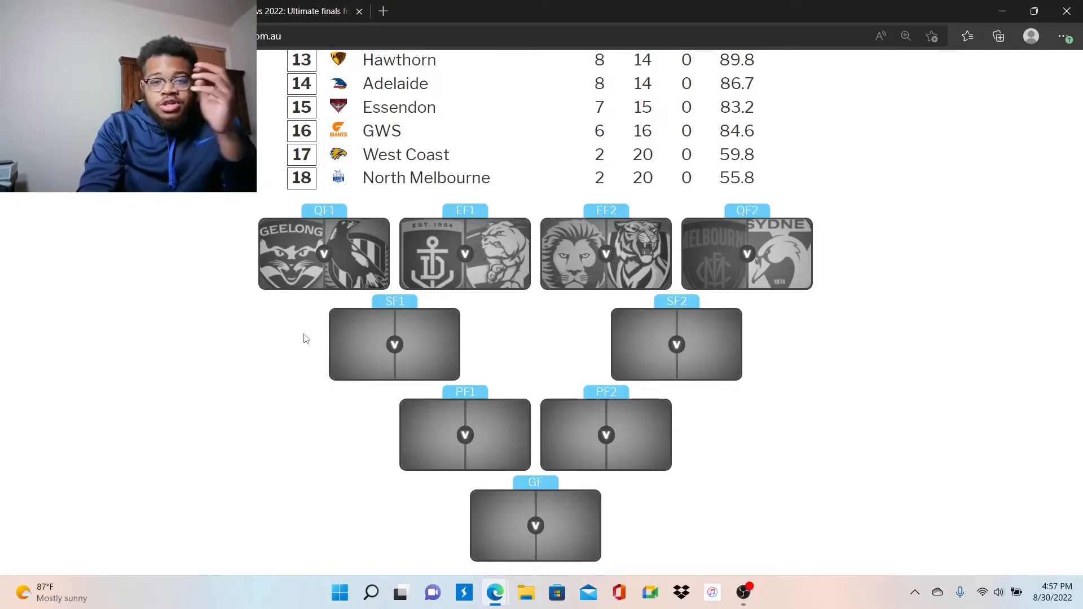
{"action": "mouse_move", "coordinate": [287, 298]}
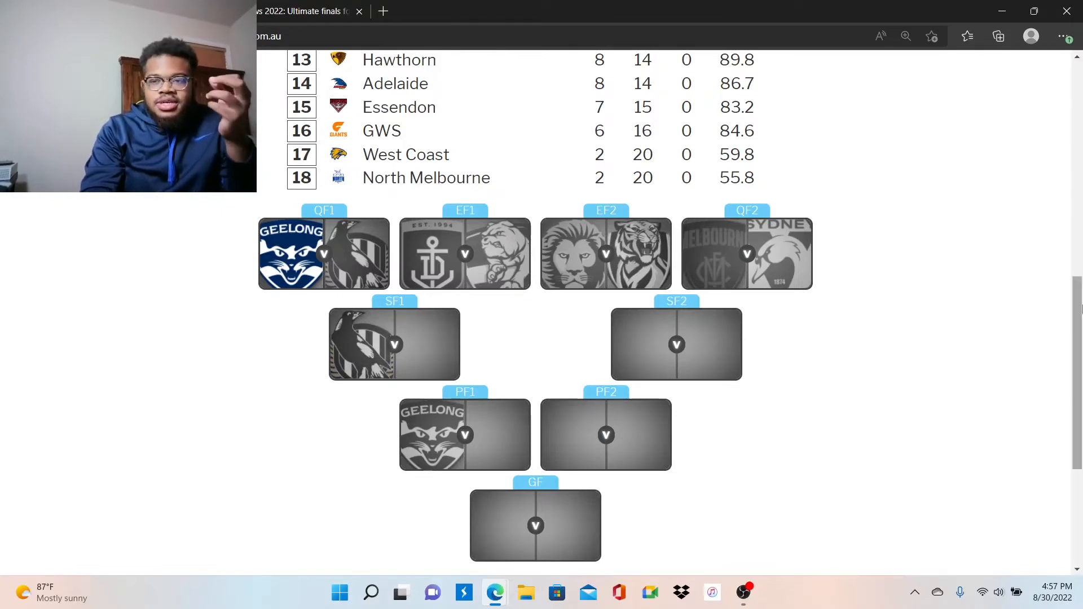
- Review the ladder, then tip Fremantle over the Western Bulldogs in EF1 to reach SF1
{"action": "scroll", "scroll_direction": "up", "scroll_amount": 3}
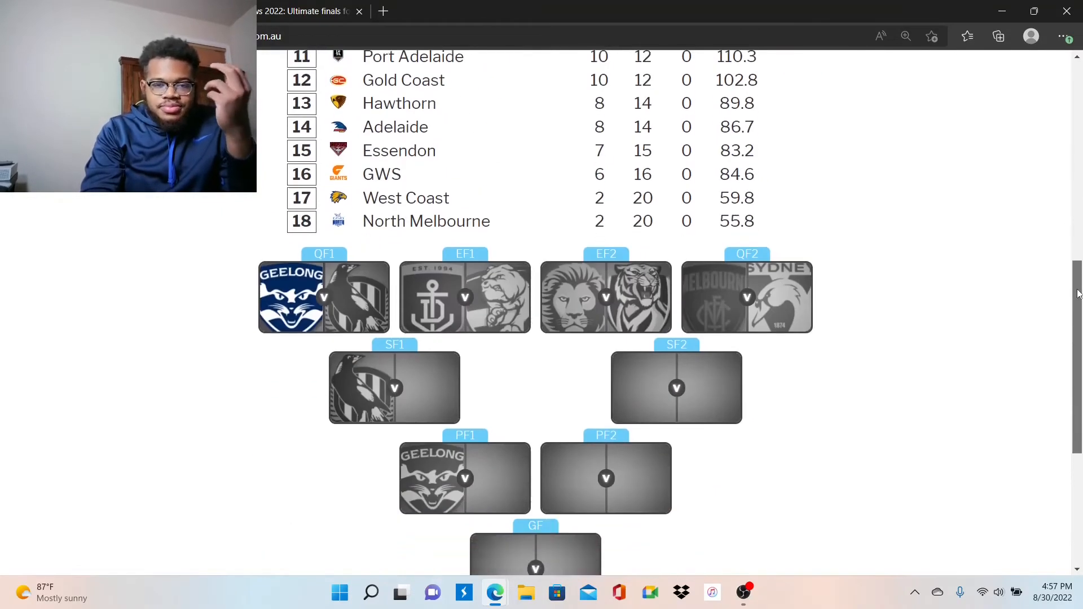
{"action": "scroll", "scroll_direction": "down", "scroll_amount": 3}
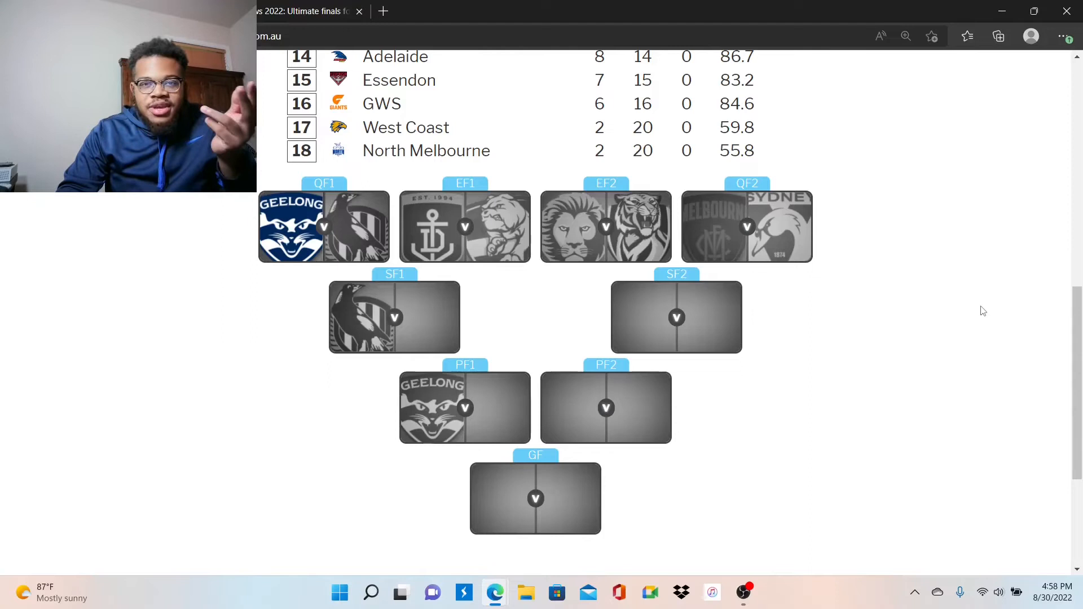
{"action": "mouse_move", "coordinate": [587, 340]}
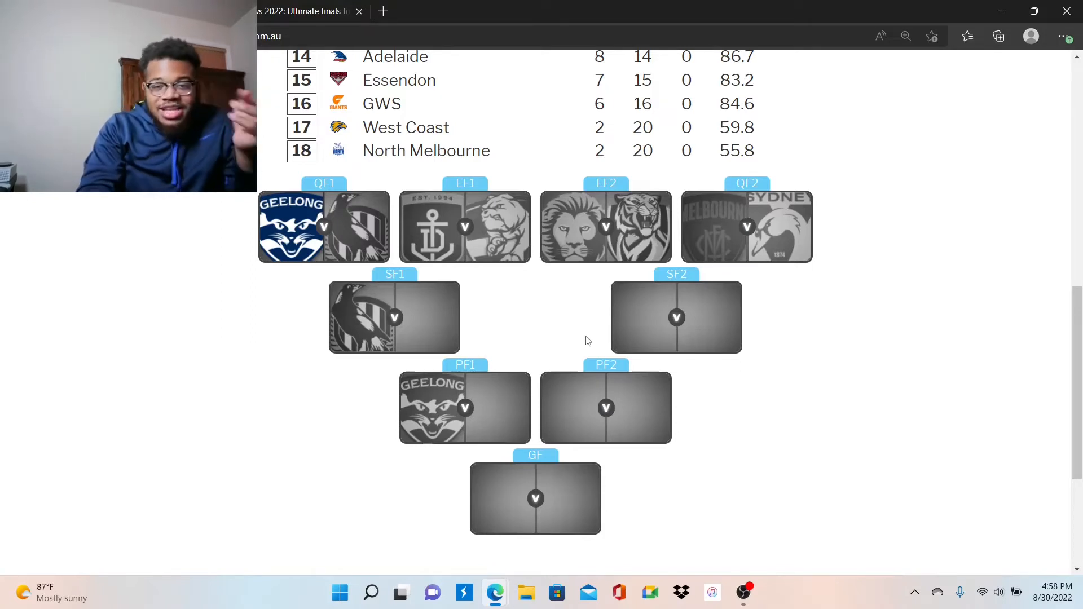
{"action": "mouse_move", "coordinate": [576, 335]}
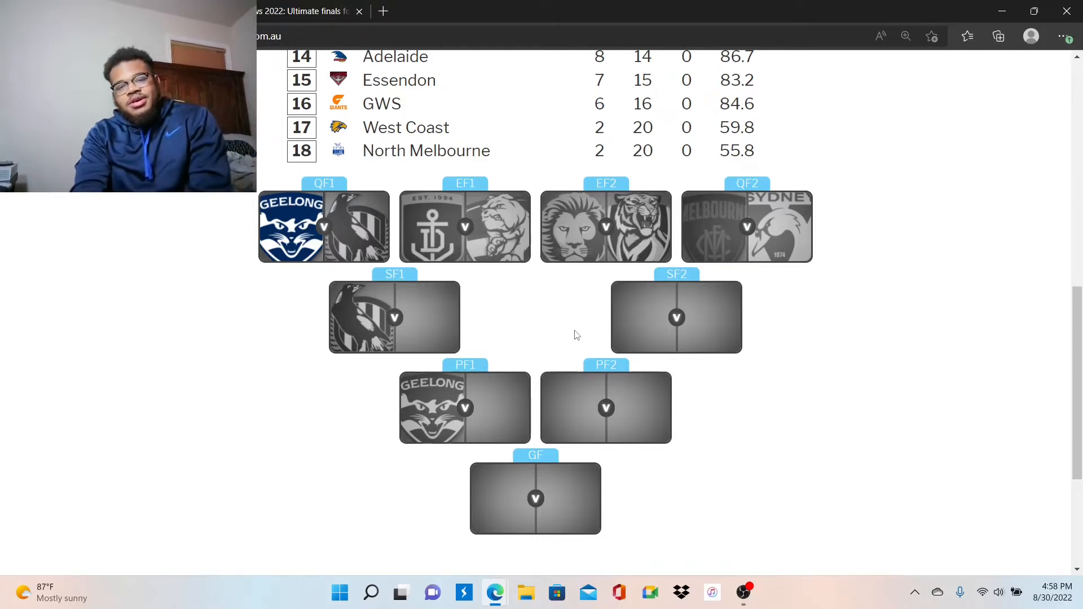
{"action": "mouse_move", "coordinate": [290, 289]}
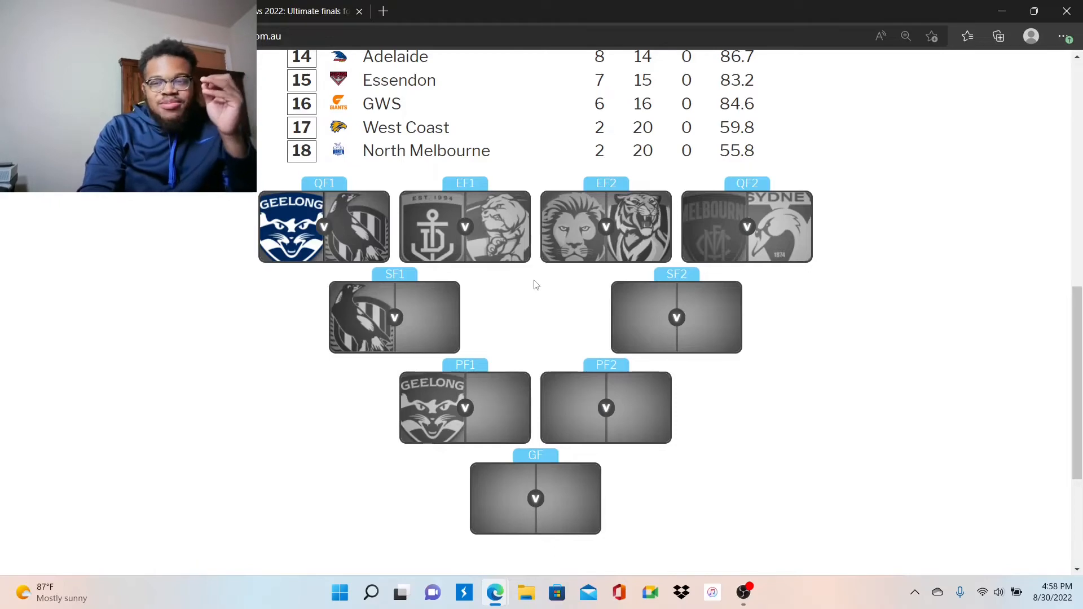
{"action": "scroll", "scroll_direction": "up", "scroll_amount": 3}
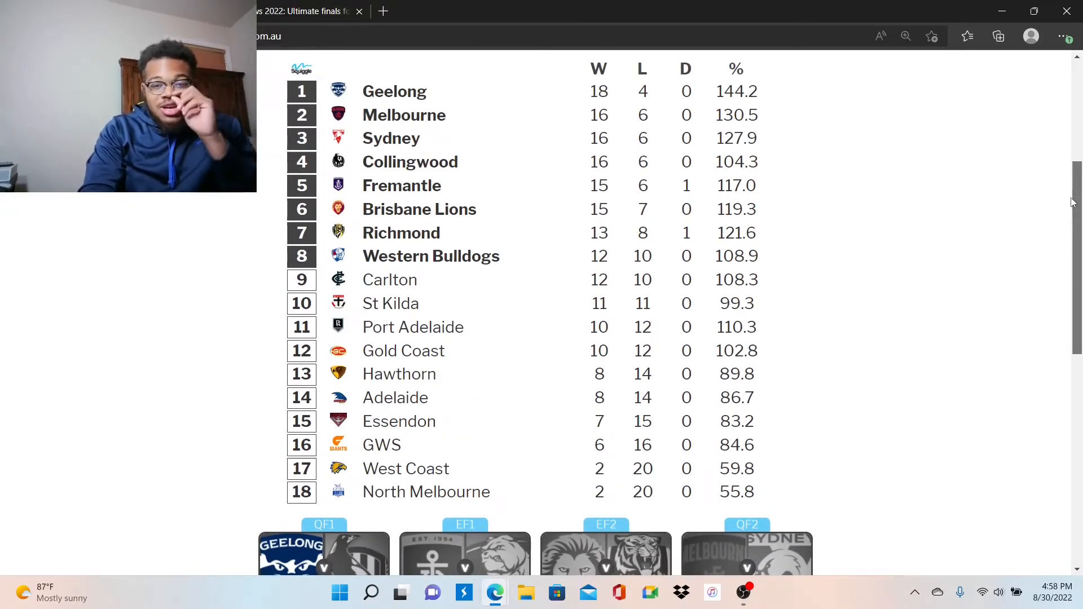
{"action": "scroll", "scroll_direction": "down", "scroll_amount": 3}
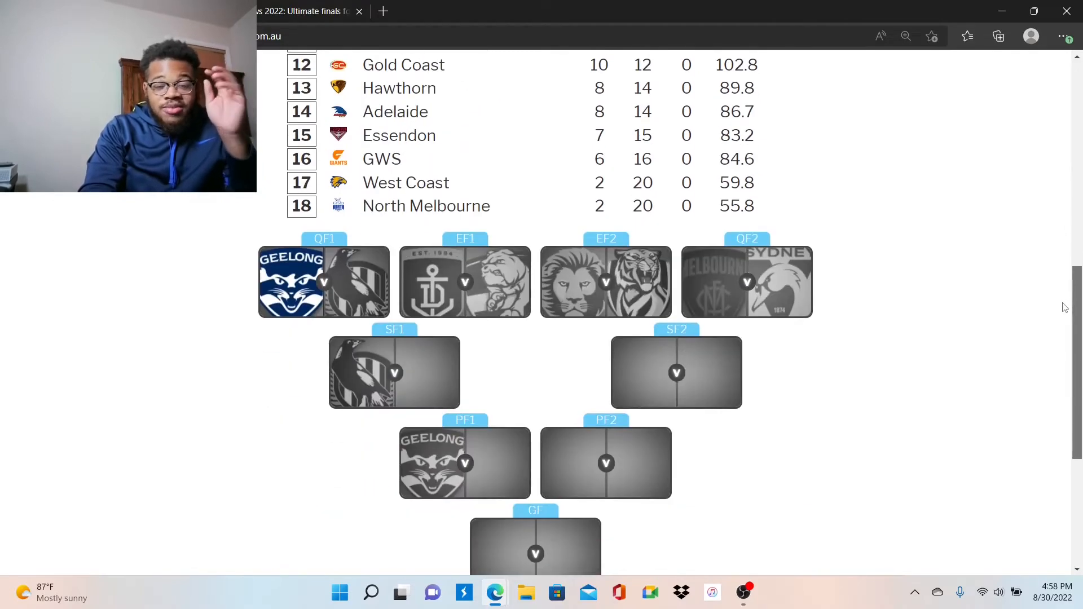
{"action": "scroll", "scroll_direction": "down", "scroll_amount": 3}
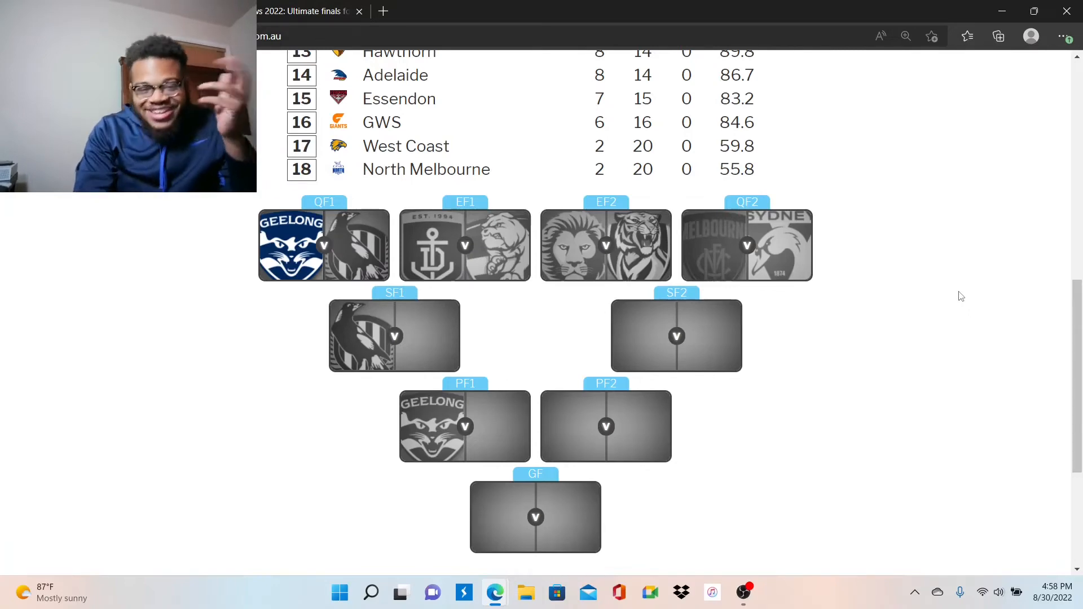
{"action": "mouse_move", "coordinate": [520, 340]}
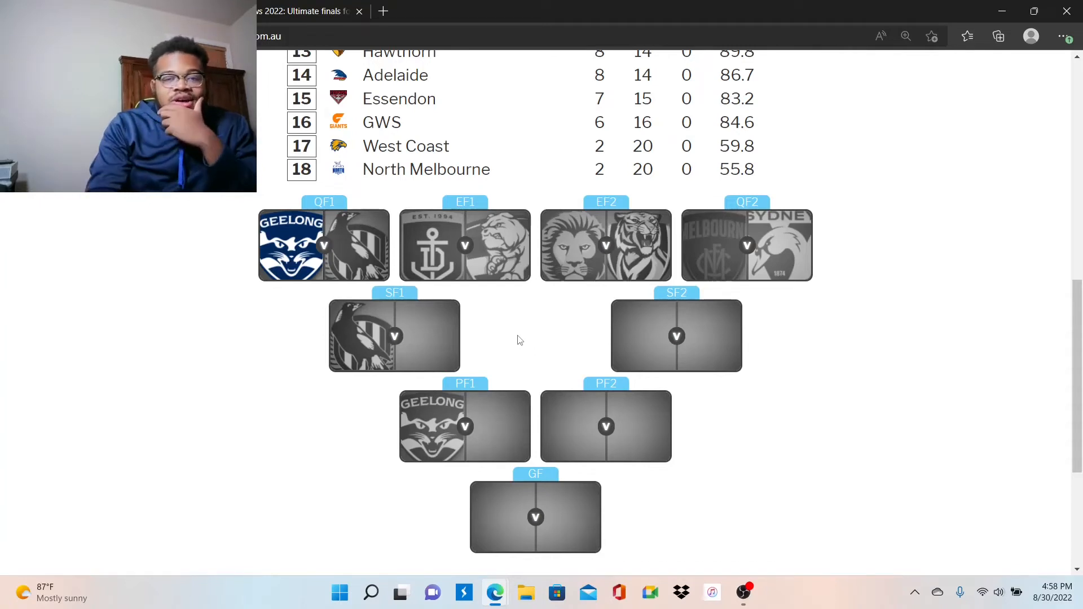
{"action": "left_click", "coordinate": [431, 245]}
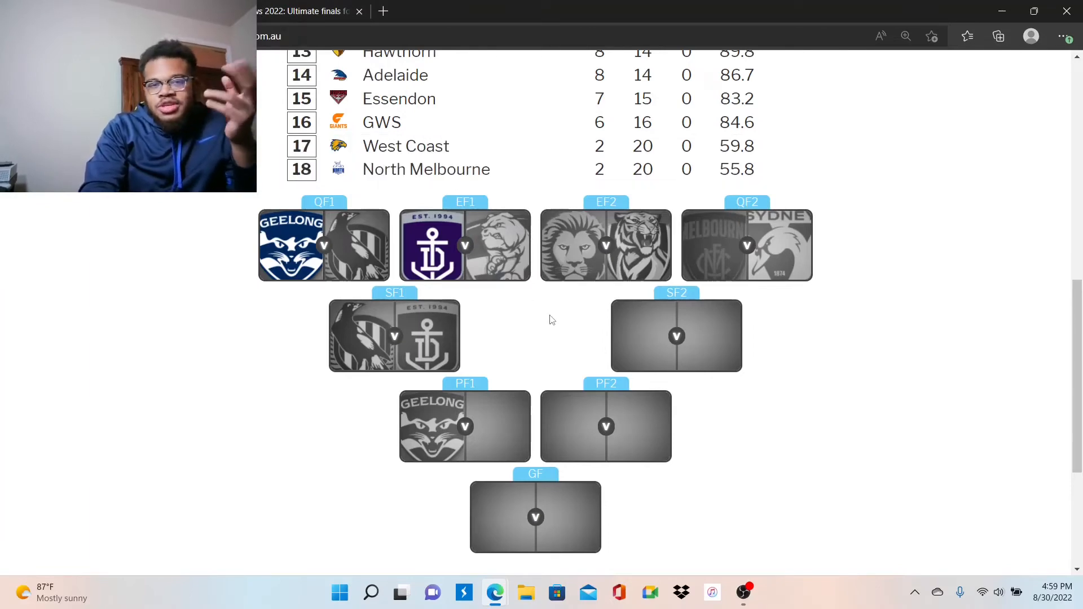
- Tip Brisbane Lions over Richmond in EF2, sending Brisbane into SF2
{"action": "left_click", "coordinate": [573, 245]}
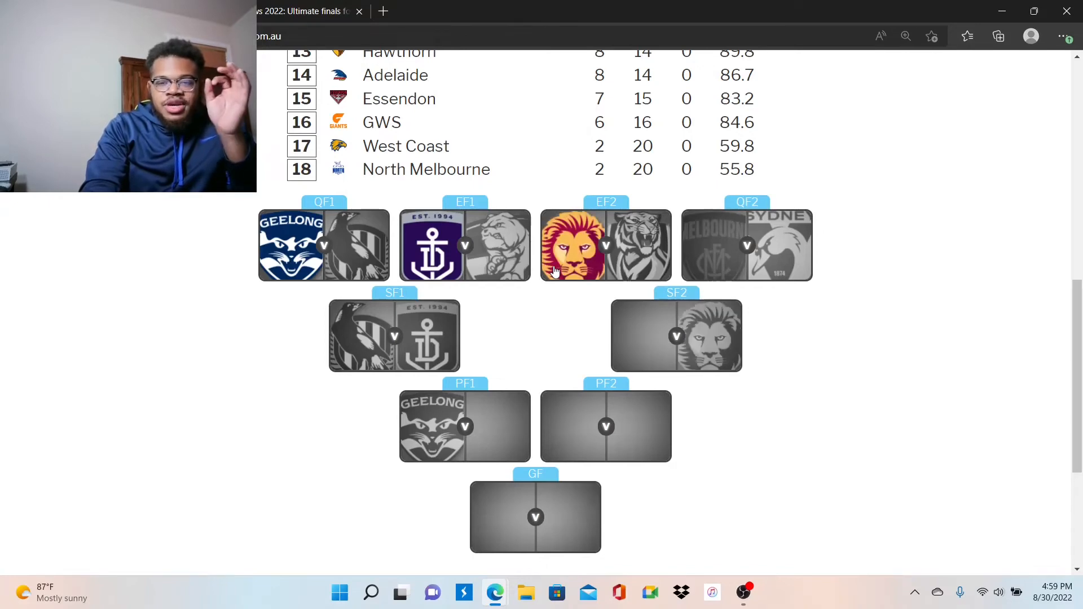
{"action": "mouse_move", "coordinate": [598, 289]}
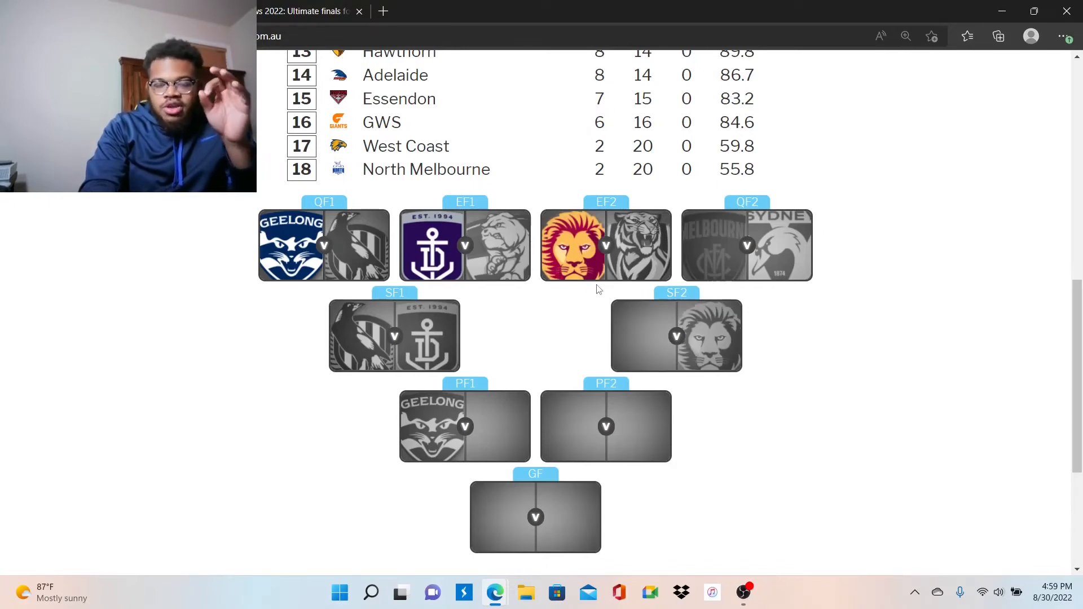
{"action": "mouse_move", "coordinate": [735, 299]}
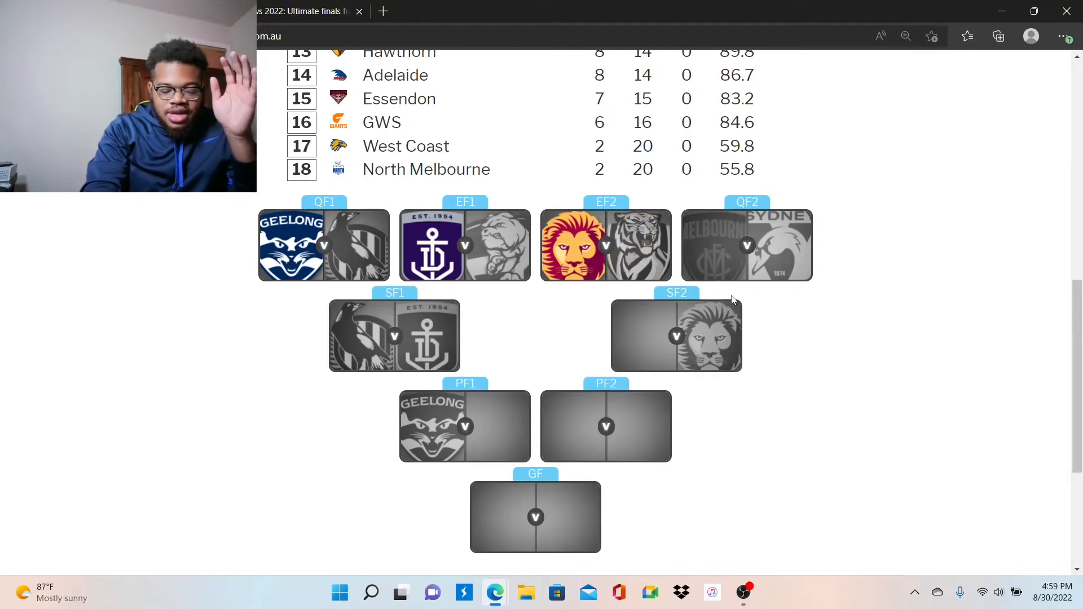
{"action": "mouse_move", "coordinate": [938, 368]}
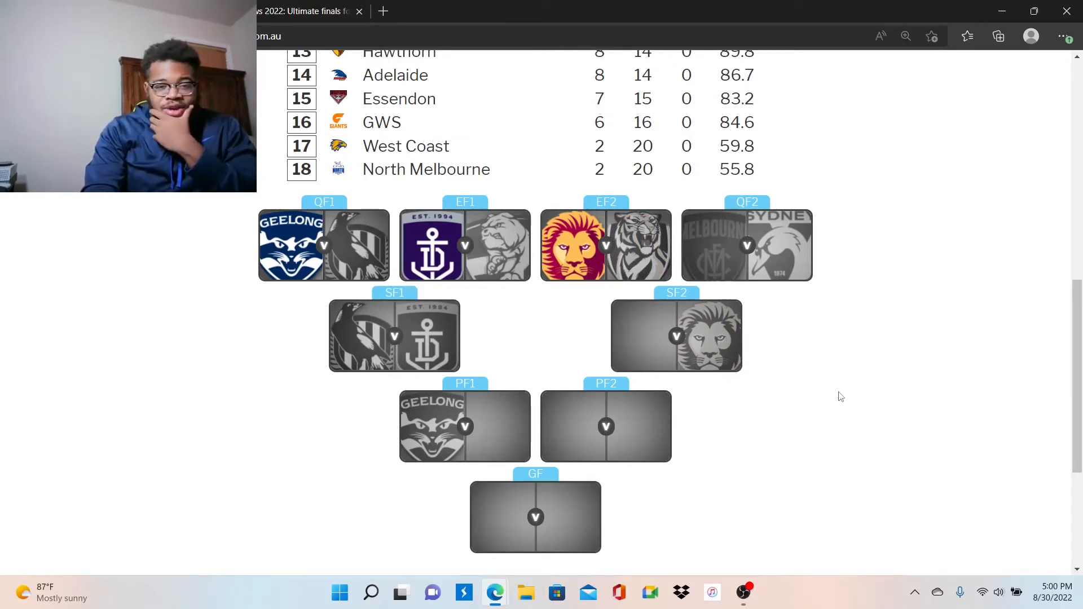
{"action": "mouse_move", "coordinate": [835, 376]}
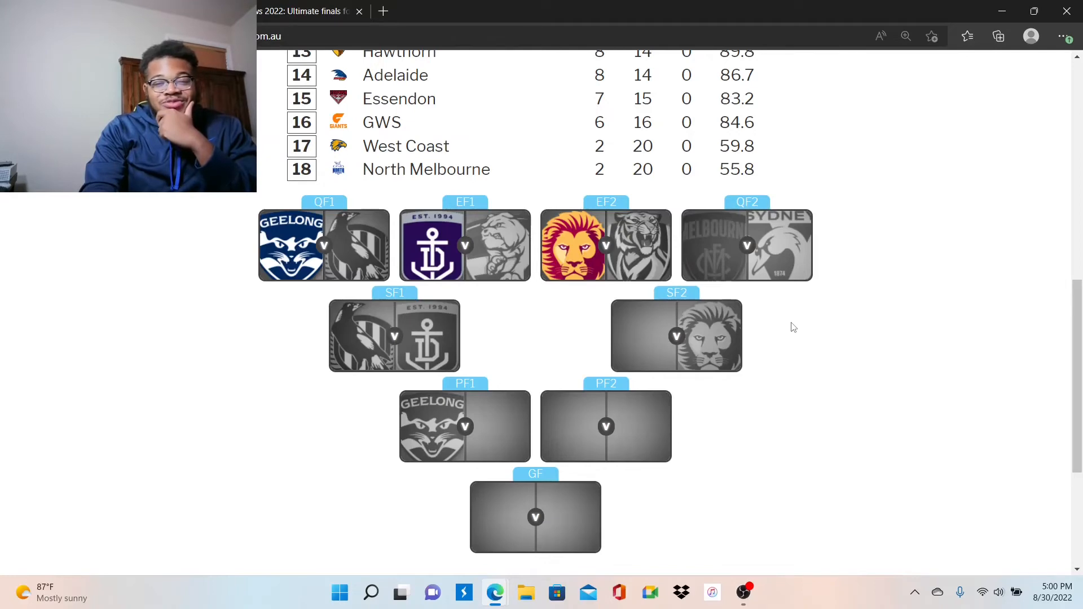
{"action": "mouse_move", "coordinate": [789, 315]}
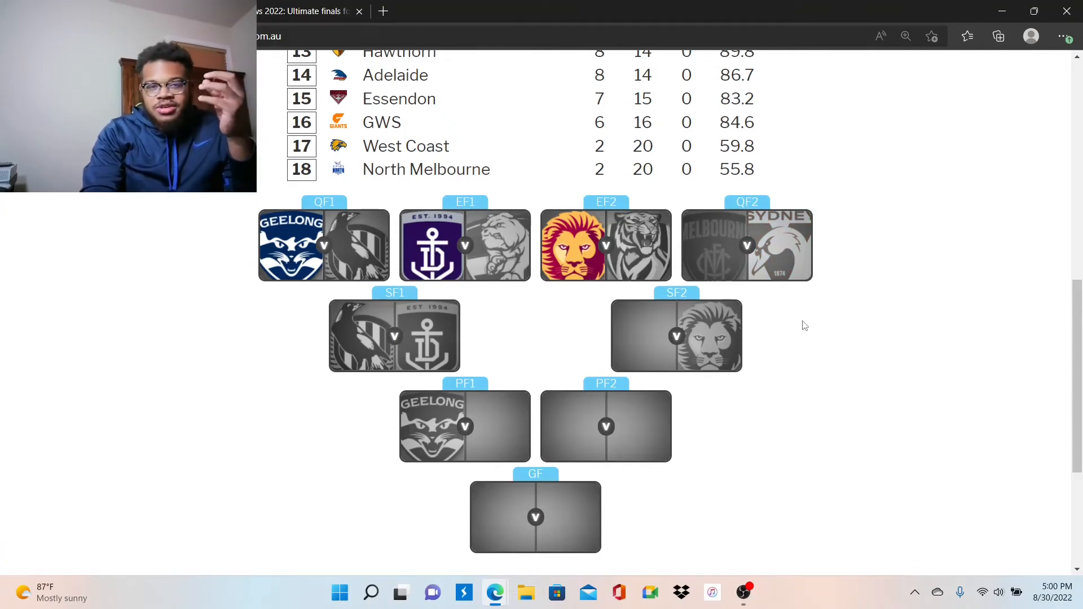
{"action": "mouse_move", "coordinate": [793, 307]}
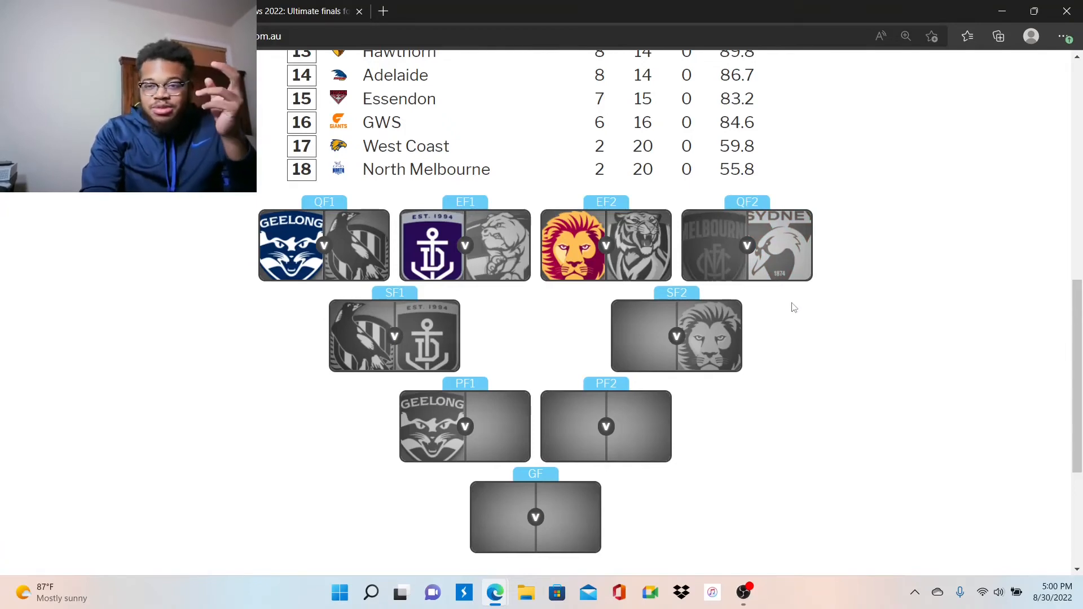
- Tip the QF2/SF2 tile so Melbourne advances to a preliminary final against Geelong
{"action": "left_click", "coordinate": [747, 245]}
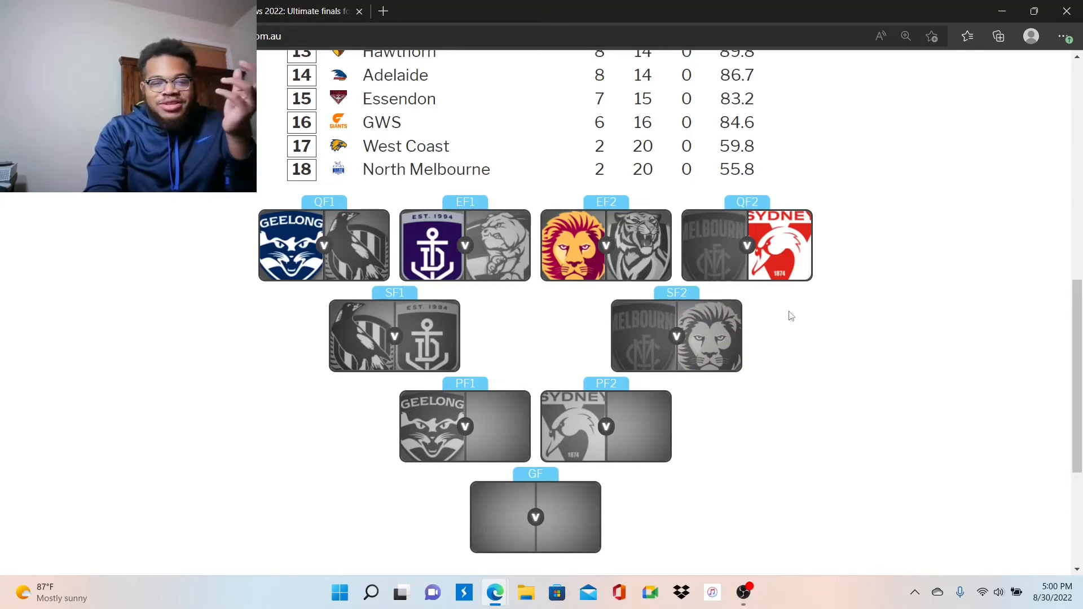
{"action": "mouse_move", "coordinate": [488, 357]}
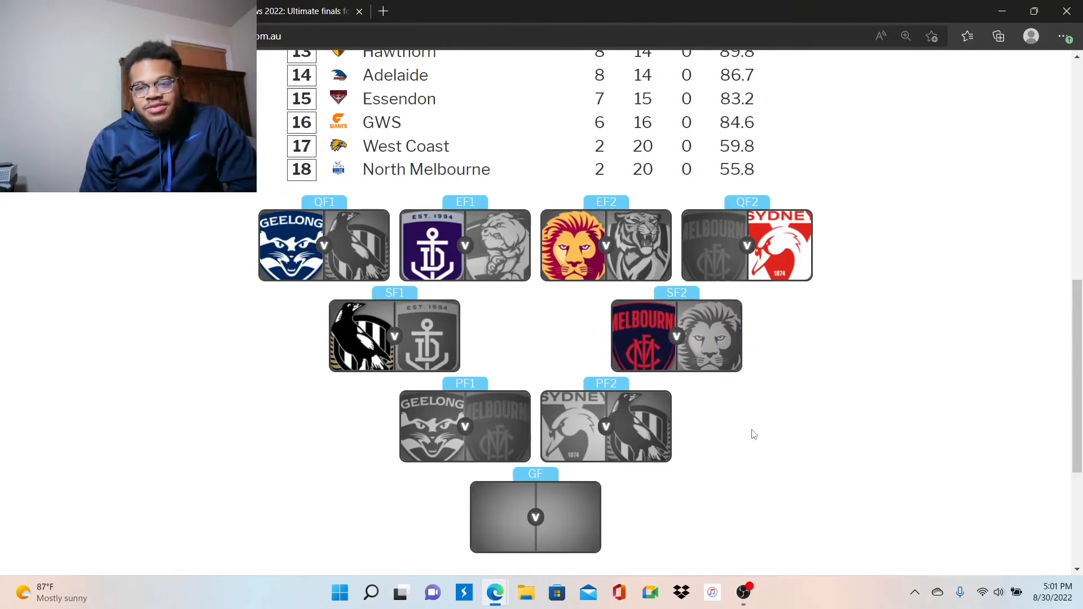
{"action": "mouse_move", "coordinate": [718, 364]}
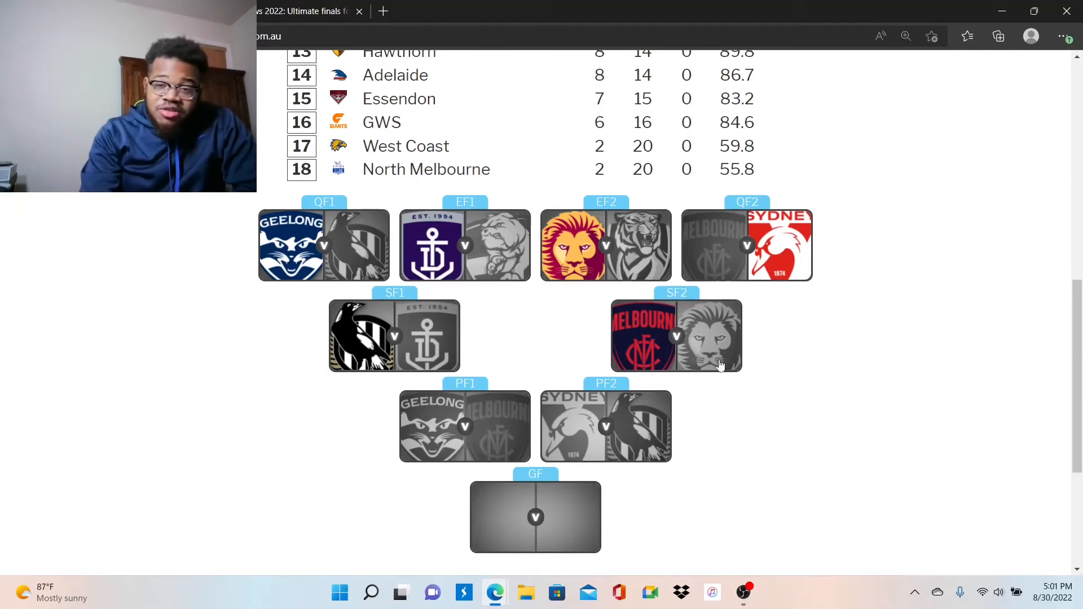
{"action": "mouse_move", "coordinate": [771, 338]}
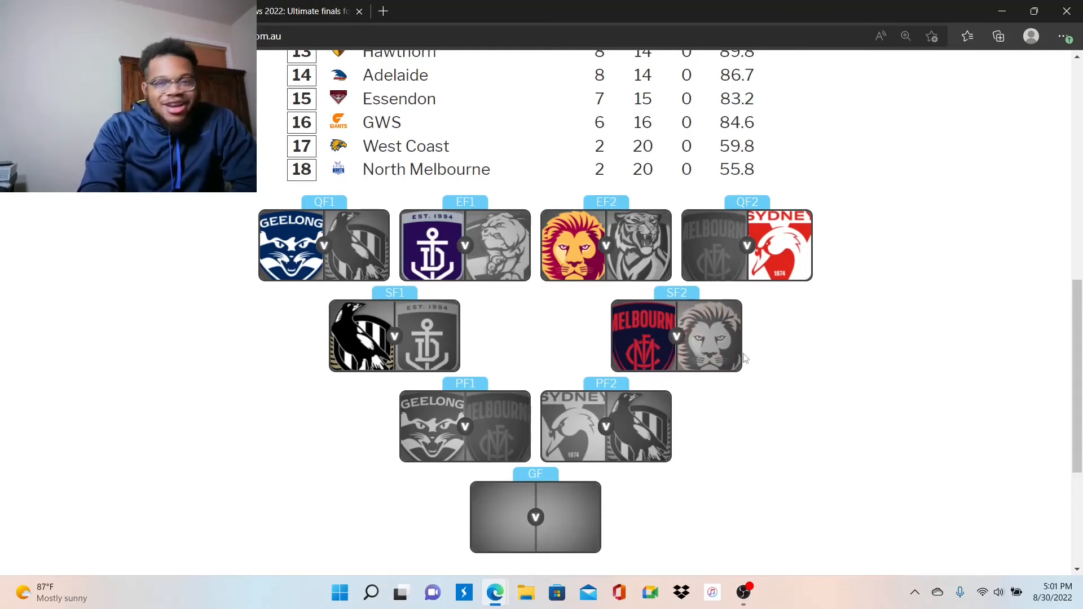
{"action": "mouse_move", "coordinate": [718, 362]}
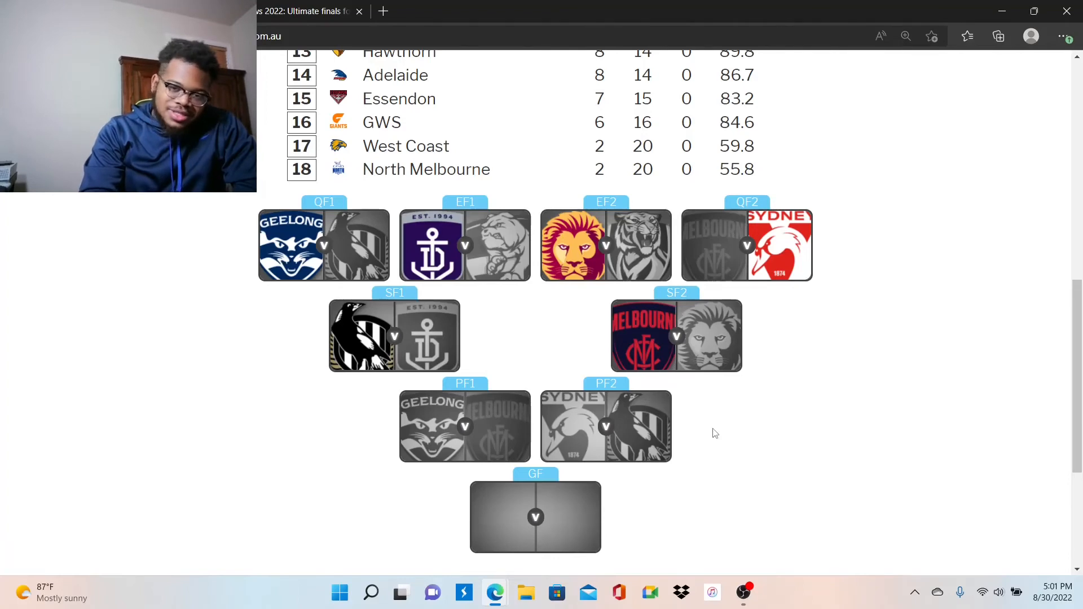
{"action": "mouse_move", "coordinate": [701, 432]}
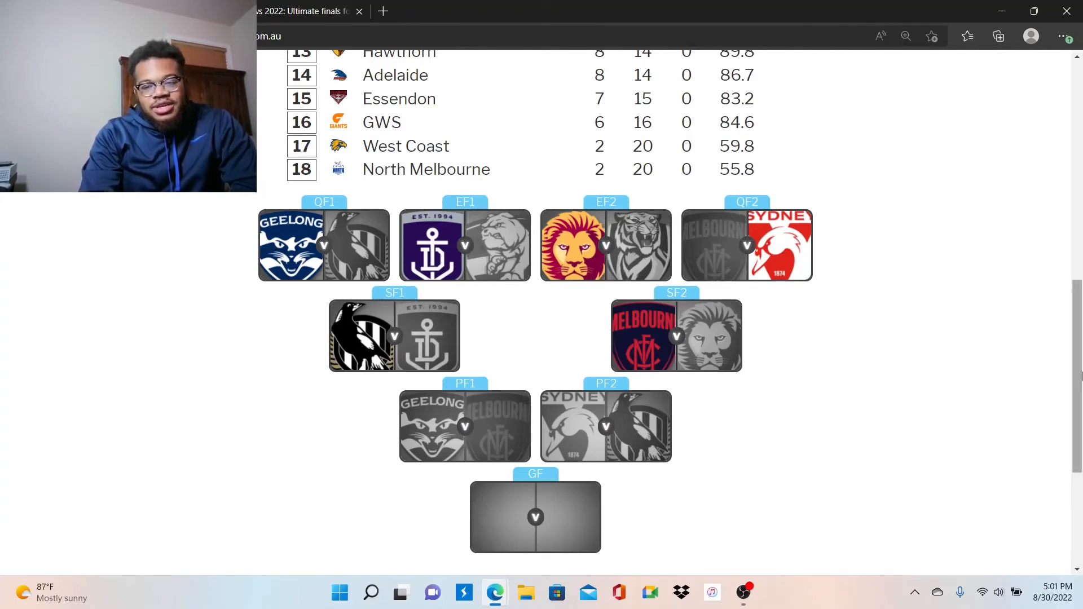
{"action": "scroll", "scroll_direction": "up", "scroll_amount": 3}
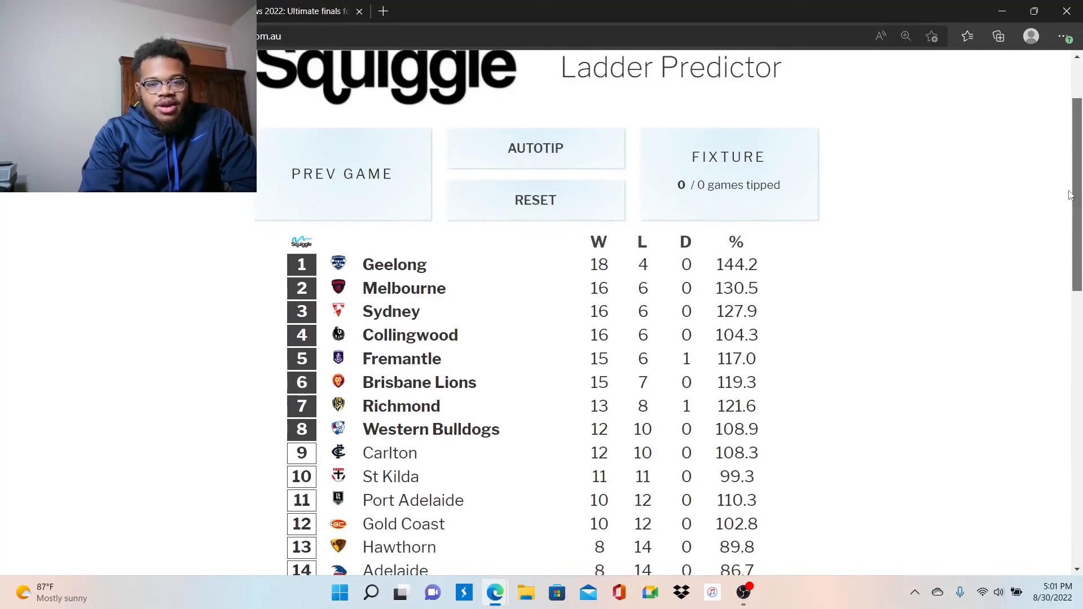
{"action": "scroll", "scroll_direction": "down", "scroll_amount": 3}
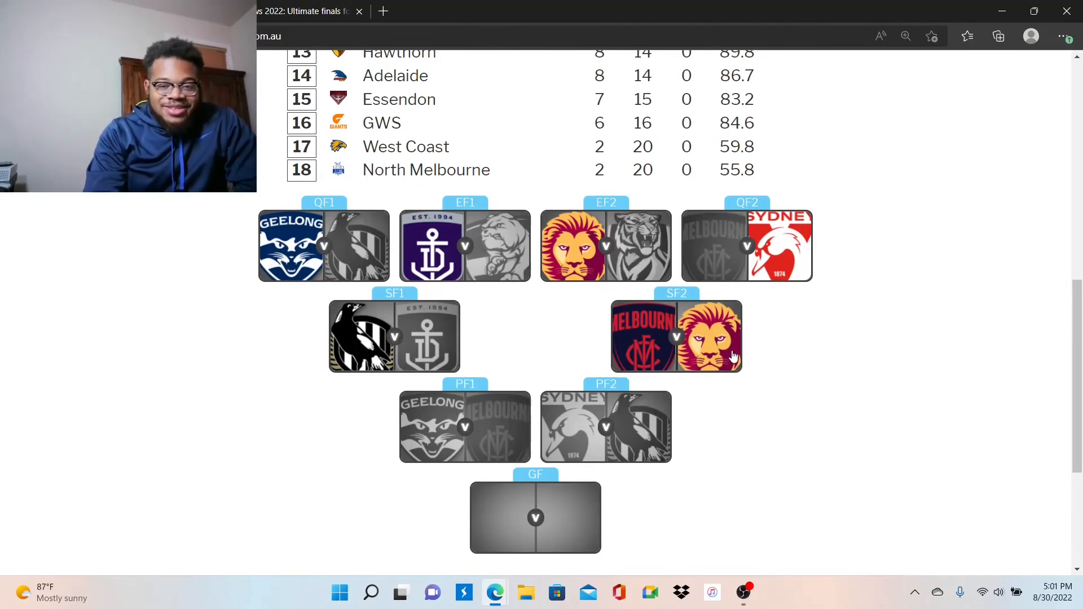
{"action": "mouse_move", "coordinate": [849, 377]}
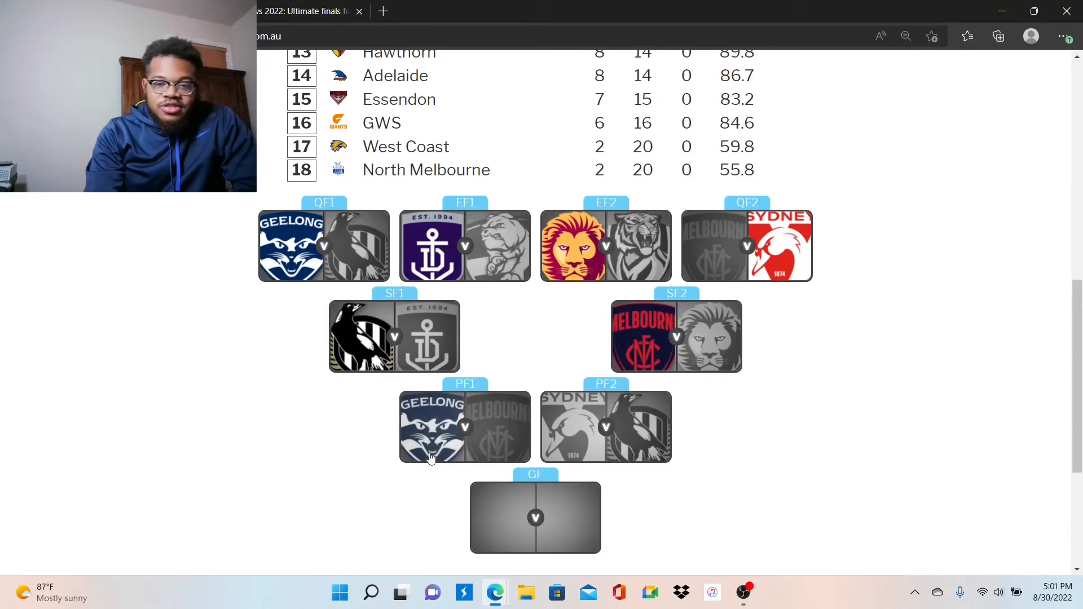
{"action": "mouse_move", "coordinate": [426, 482]}
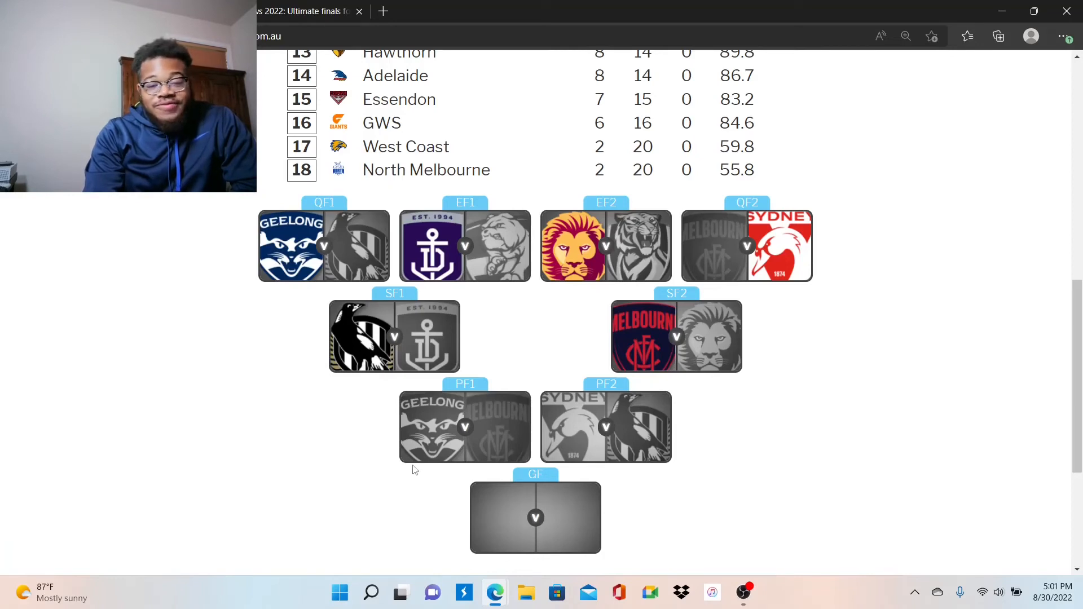
- Tip Geelong over Melbourne in PF1, putting Geelong into the Grand Final
{"action": "left_click", "coordinate": [432, 426]}
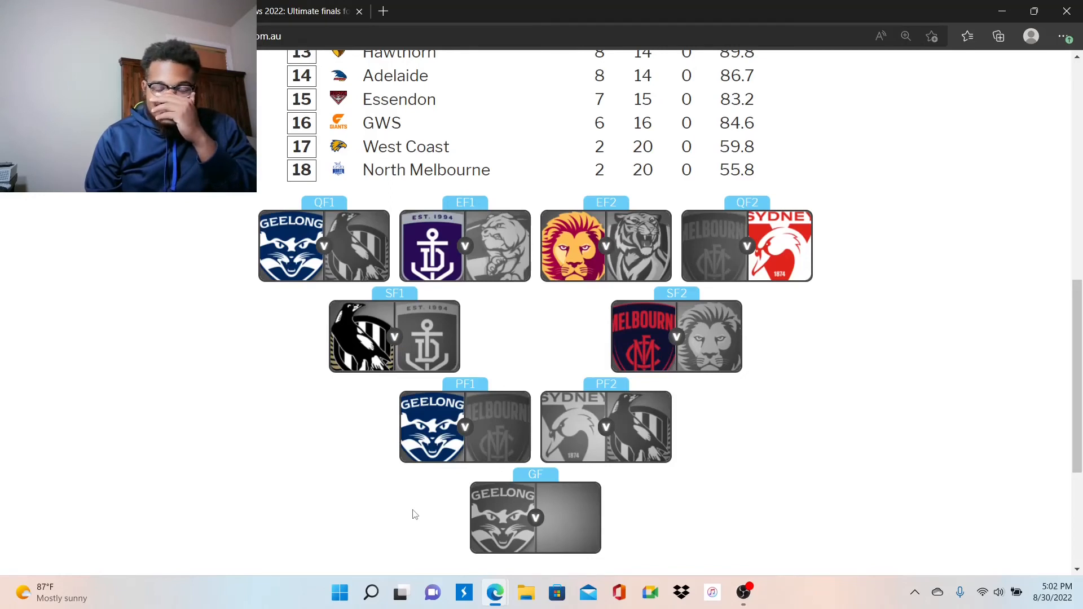
{"action": "mouse_move", "coordinate": [435, 494]}
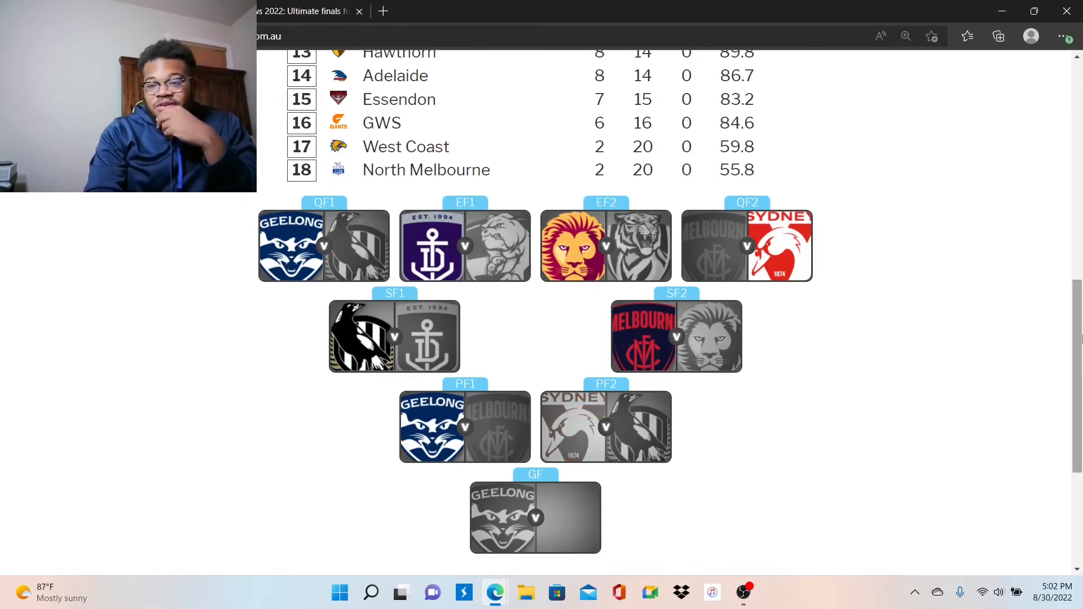
{"action": "scroll", "scroll_direction": "down", "scroll_amount": 3}
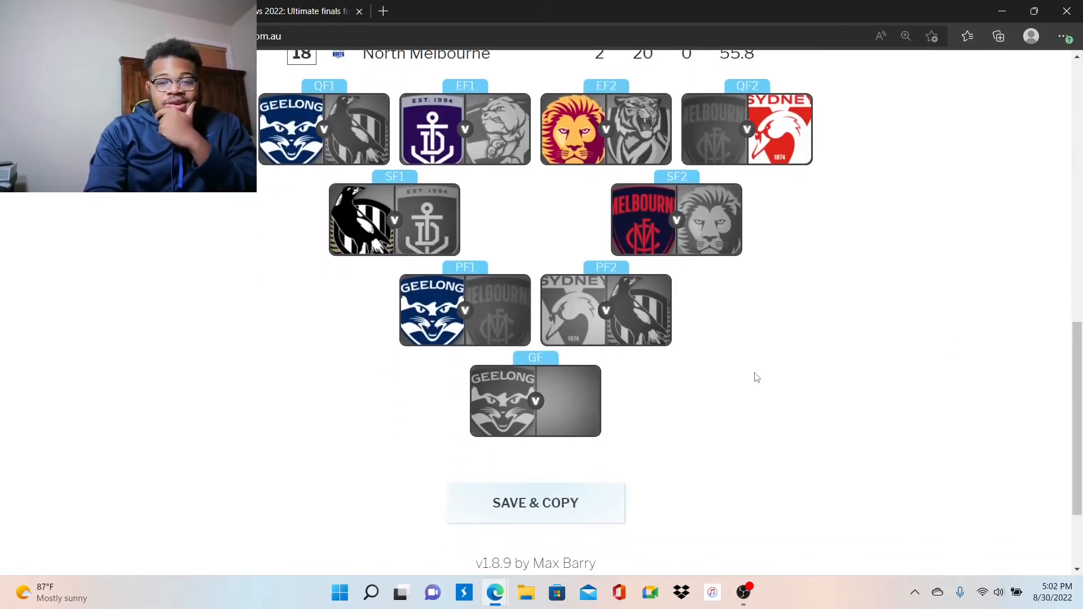
{"action": "mouse_move", "coordinate": [678, 355]}
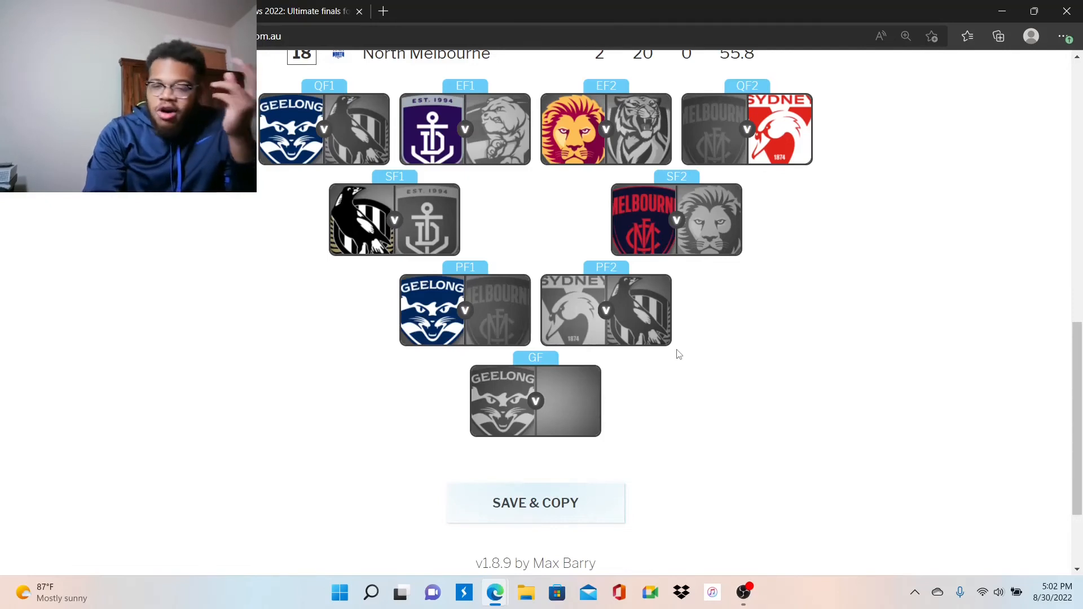
{"action": "mouse_move", "coordinate": [744, 286]}
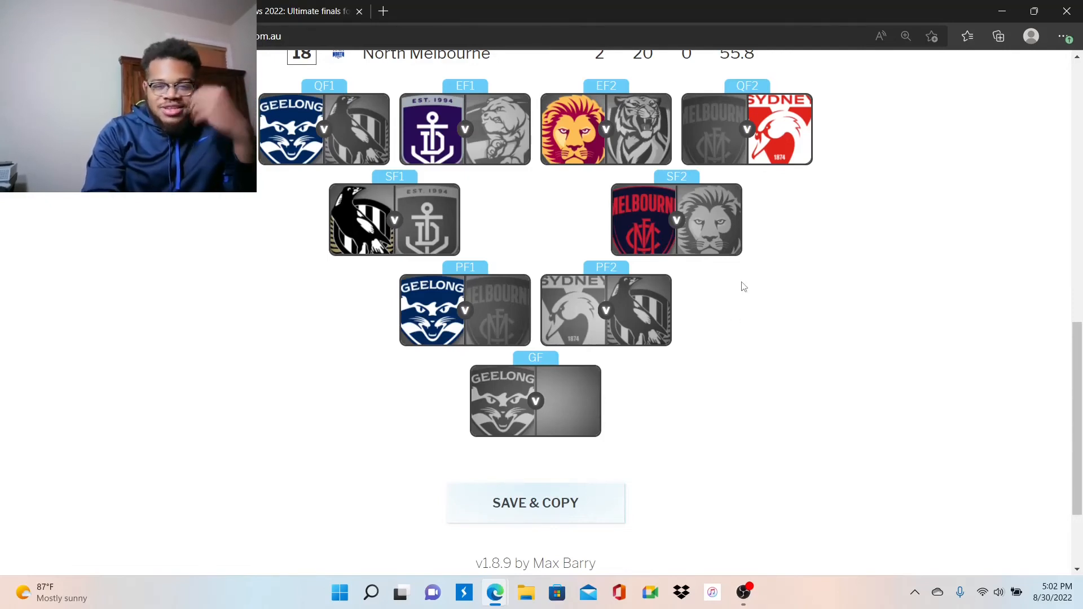
- Tip Sydney in PF2, then switch the tip to Collingwood for a Geelong–Collingwood Grand Final
{"action": "left_click", "coordinate": [573, 309]}
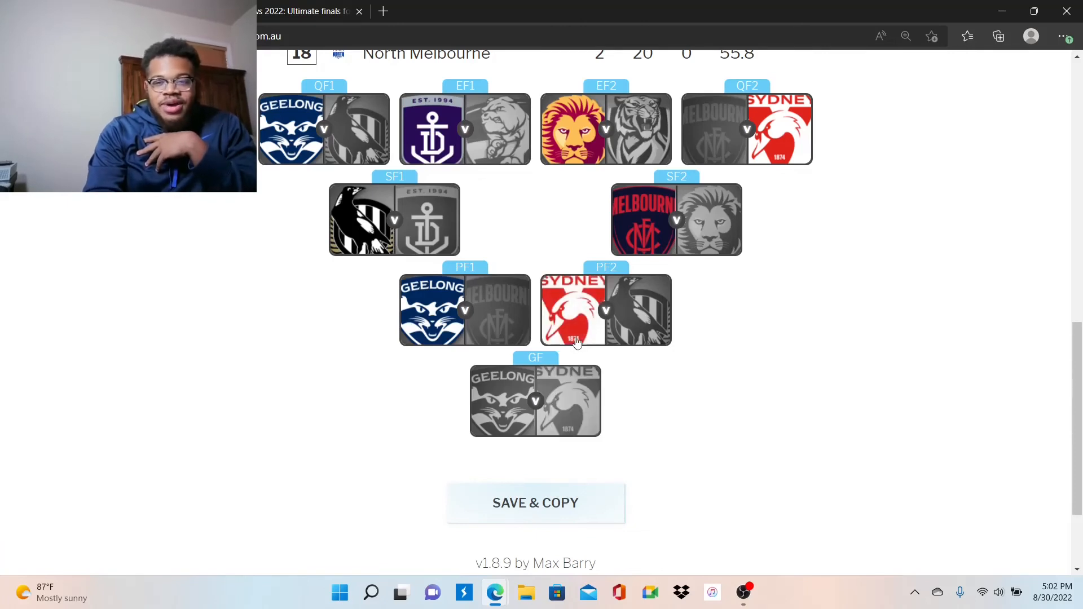
{"action": "mouse_move", "coordinate": [882, 345]}
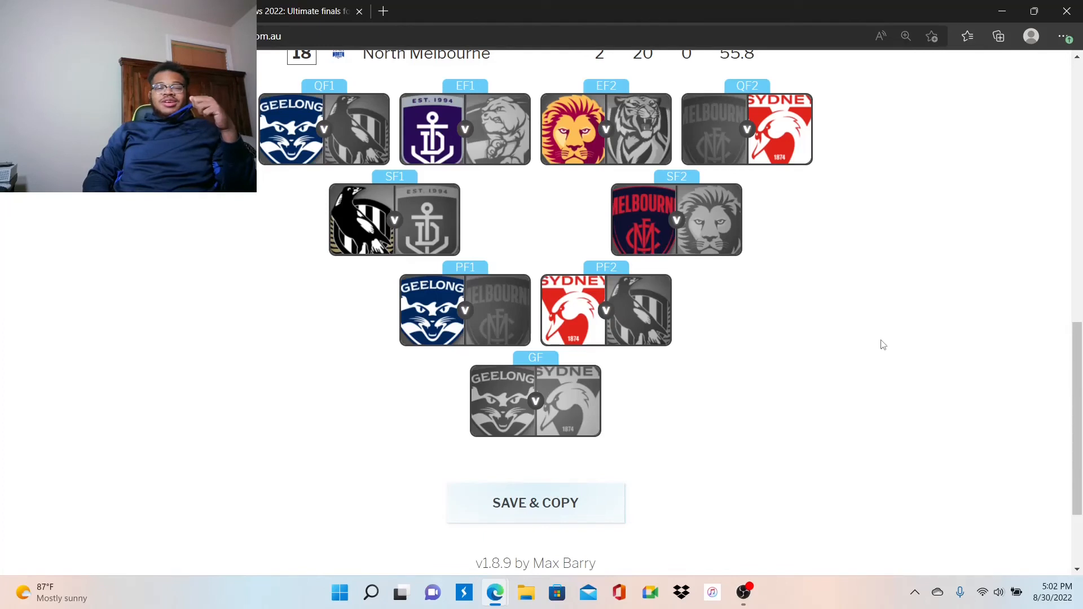
{"action": "mouse_move", "coordinate": [668, 329]}
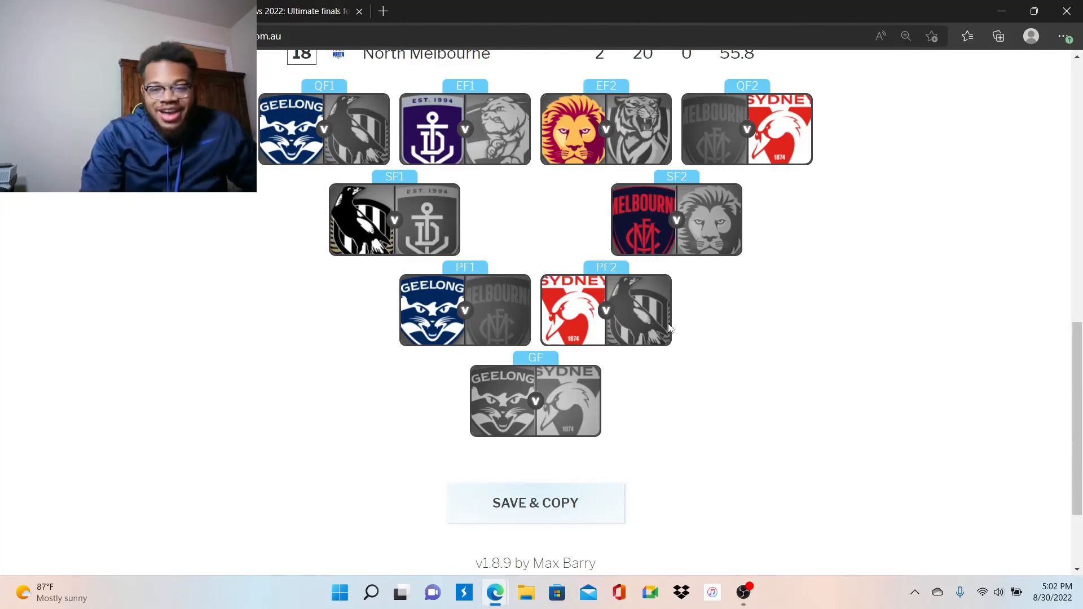
{"action": "left_click", "coordinate": [605, 310]}
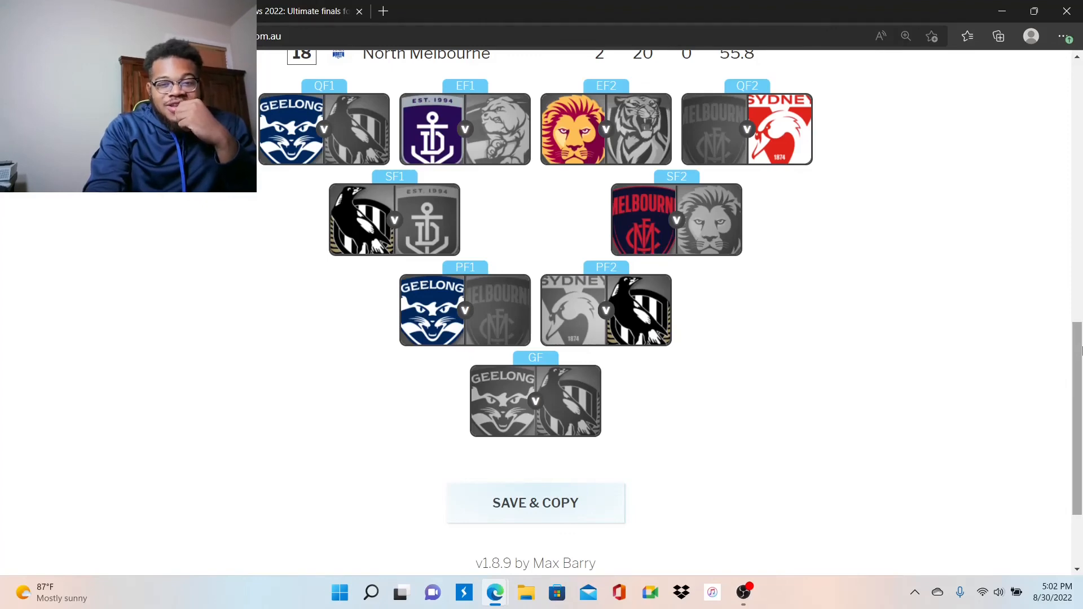
{"action": "scroll", "scroll_direction": "up", "scroll_amount": 3}
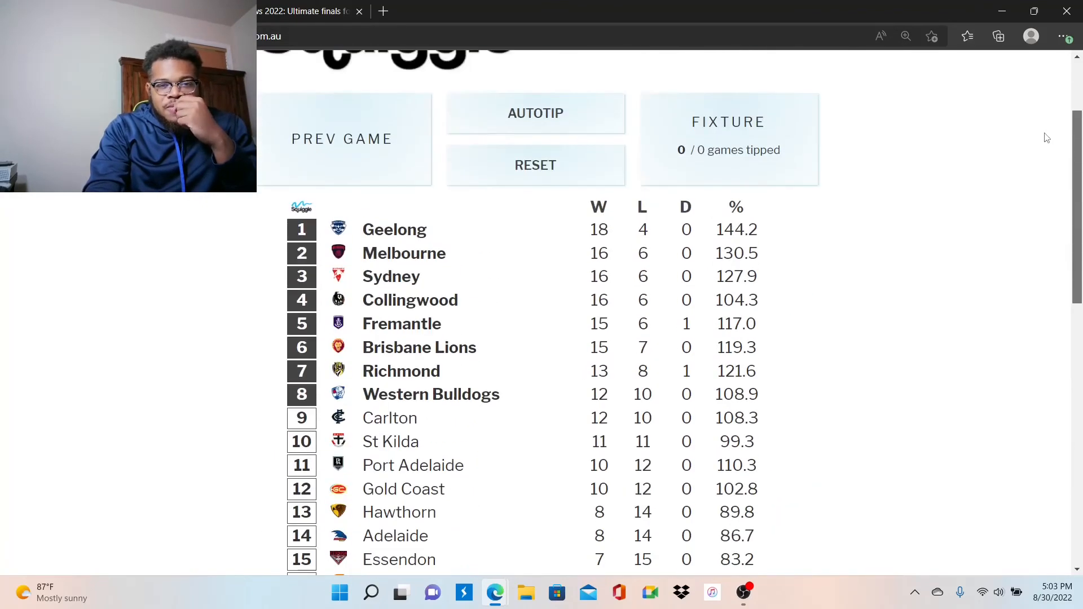
- Check the ladder and return to the bracket showing Geelong tipped as Grand Final premier
{"action": "scroll", "scroll_direction": "up", "scroll_amount": 3}
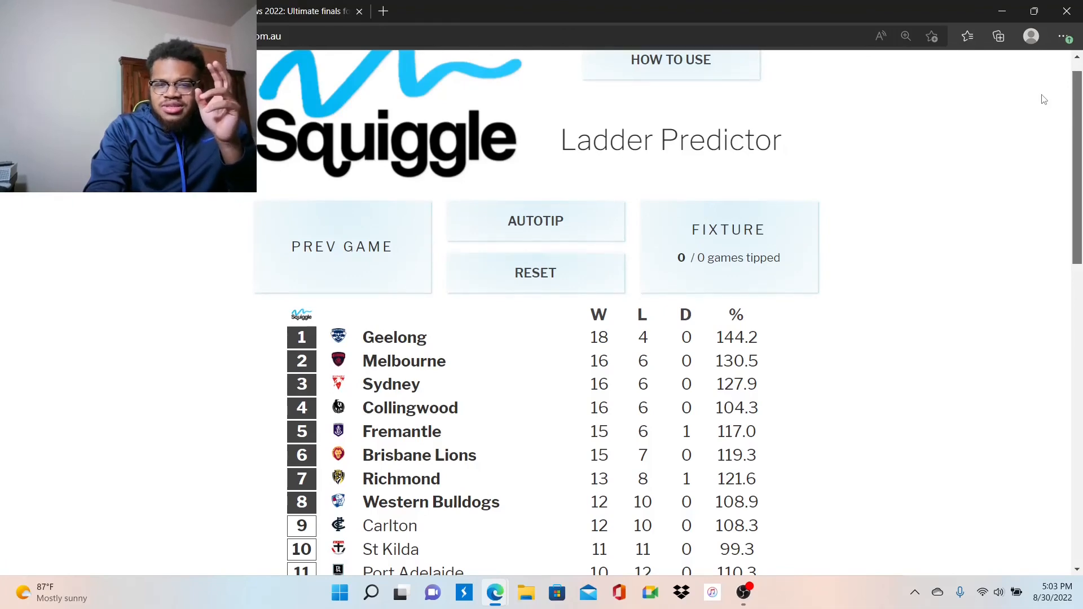
{"action": "scroll", "scroll_direction": "down", "scroll_amount": 3}
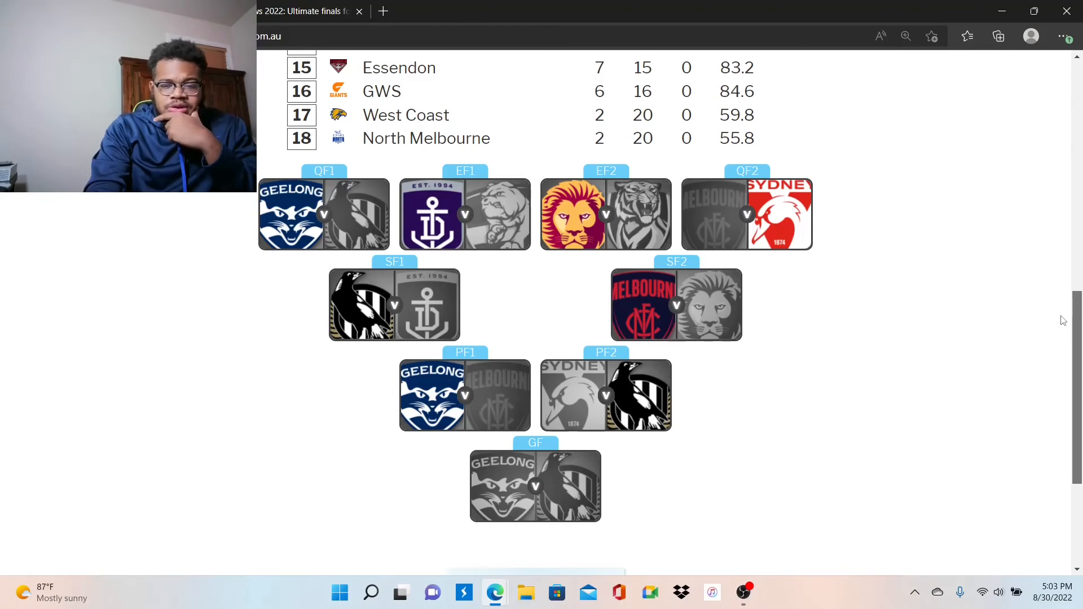
{"action": "mouse_move", "coordinate": [692, 455]}
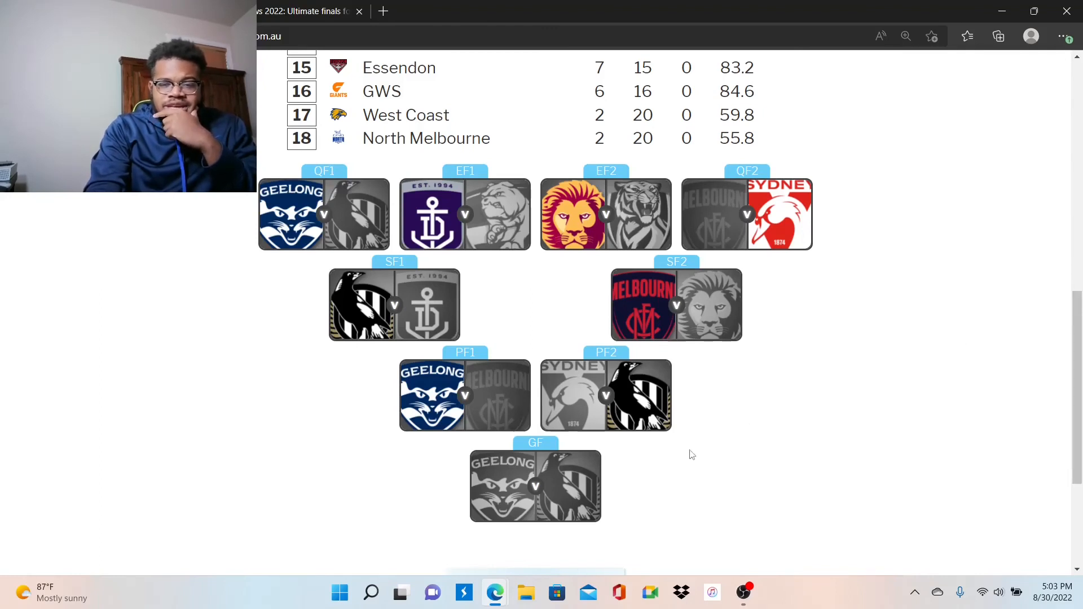
{"action": "mouse_move", "coordinate": [511, 490]}
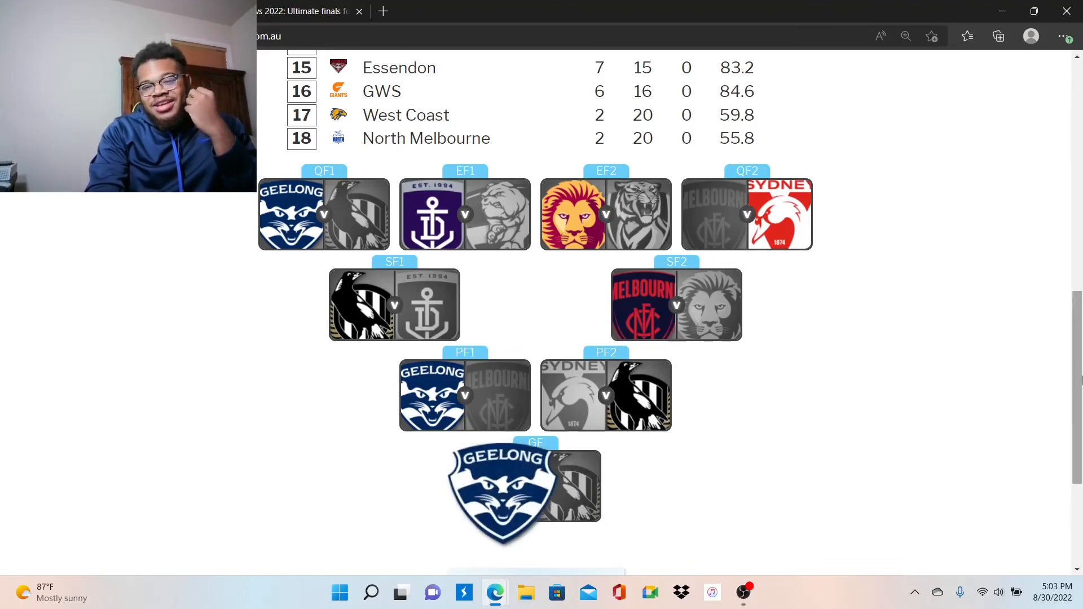
{"action": "scroll", "scroll_direction": "down", "scroll_amount": 3}
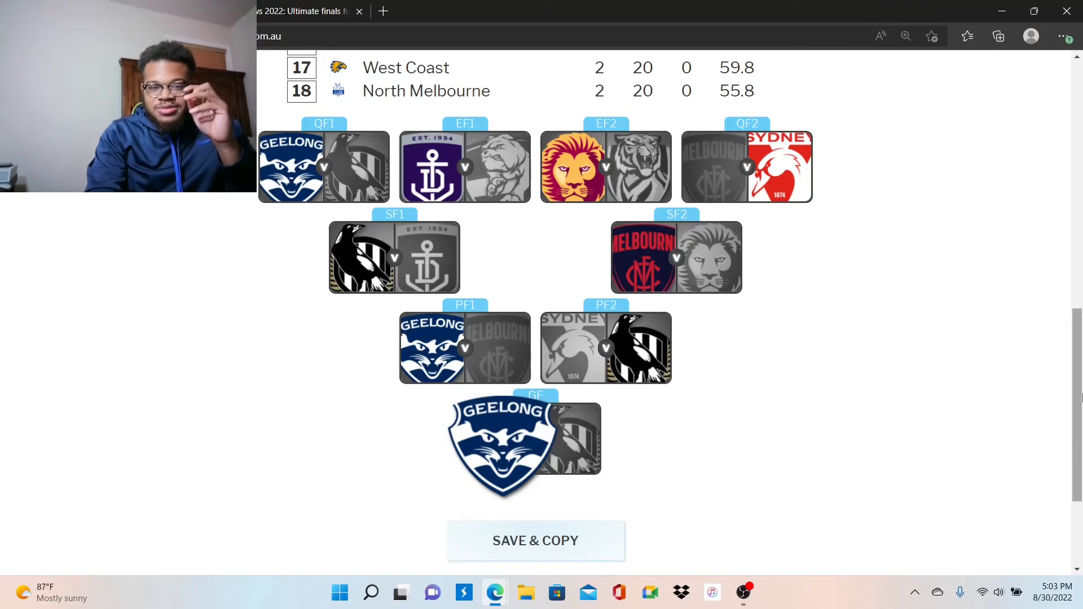
{"action": "mouse_move", "coordinate": [933, 387]}
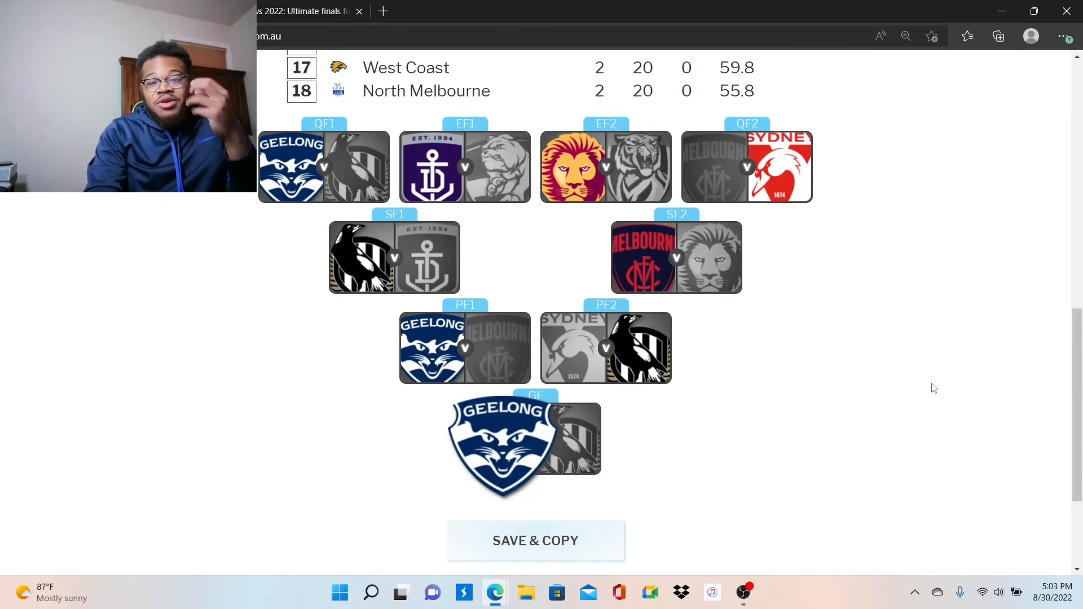